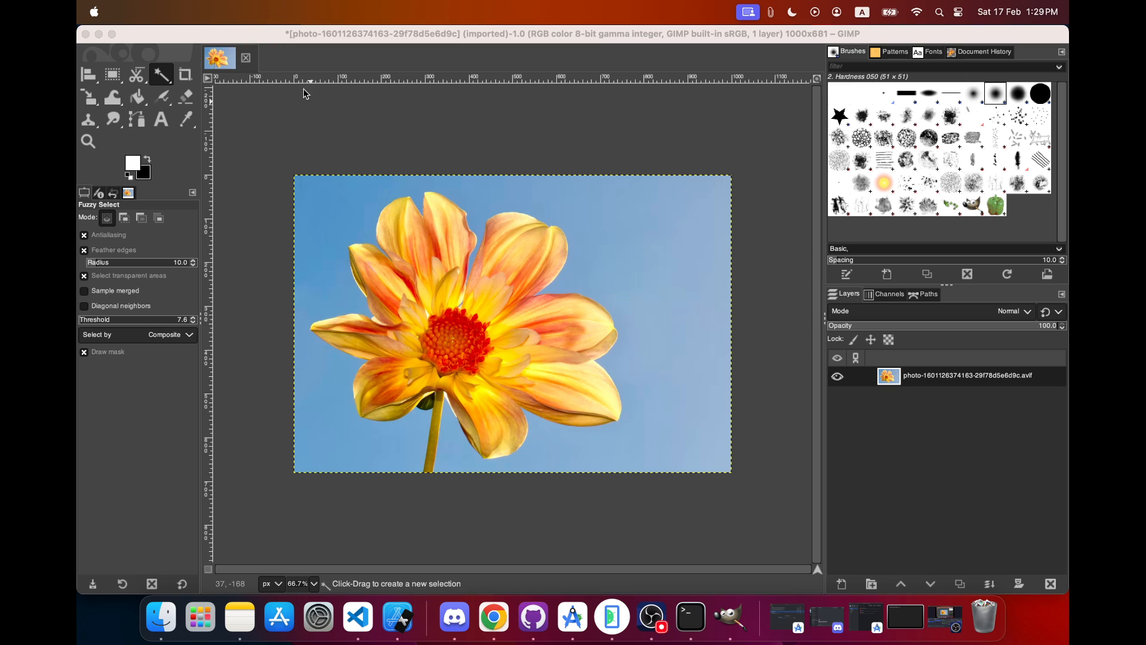
{"action": "mouse_move", "coordinate": [561, 253]}
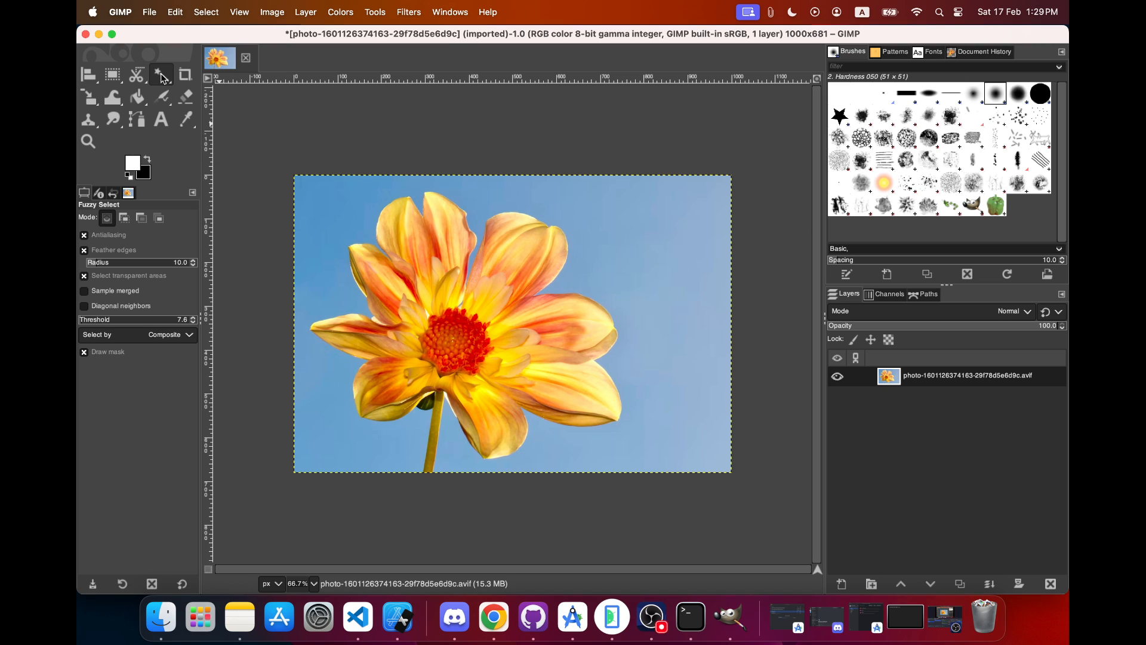
{"action": "mouse_move", "coordinate": [160, 79]}
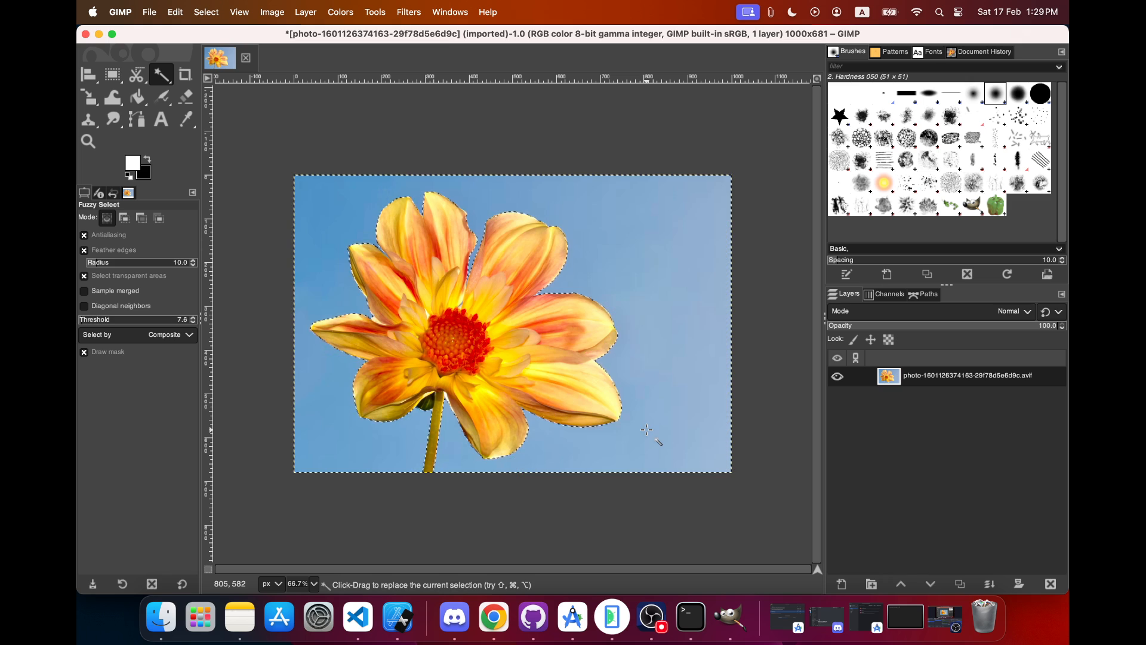
{"action": "mouse_move", "coordinate": [541, 184]}
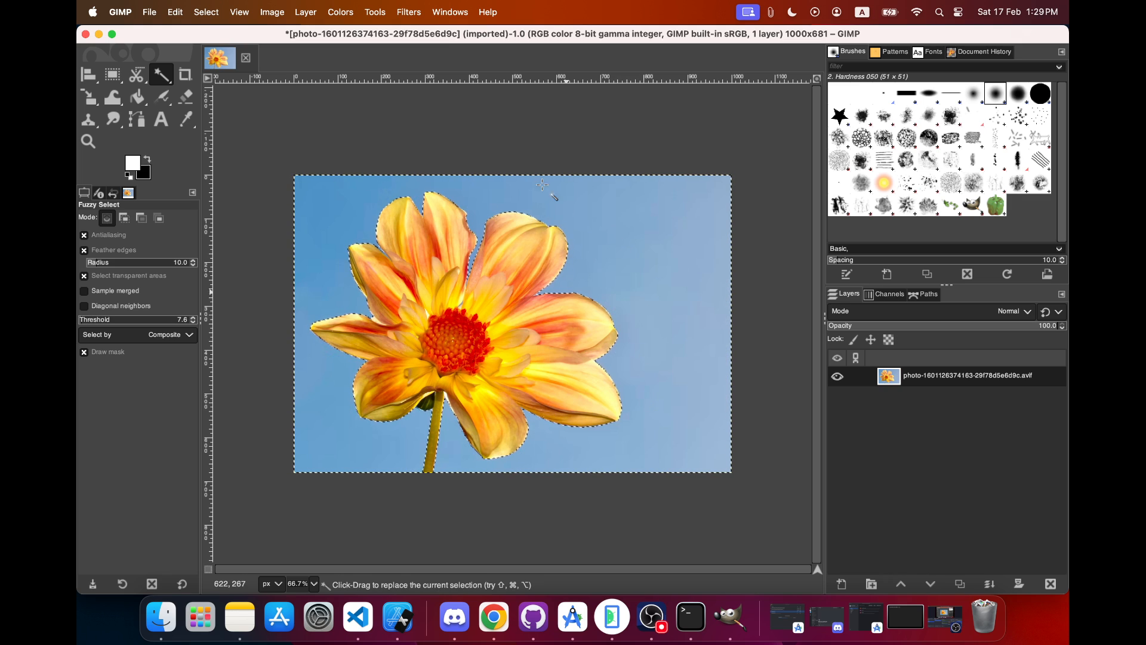
{"action": "mouse_move", "coordinate": [592, 245]}
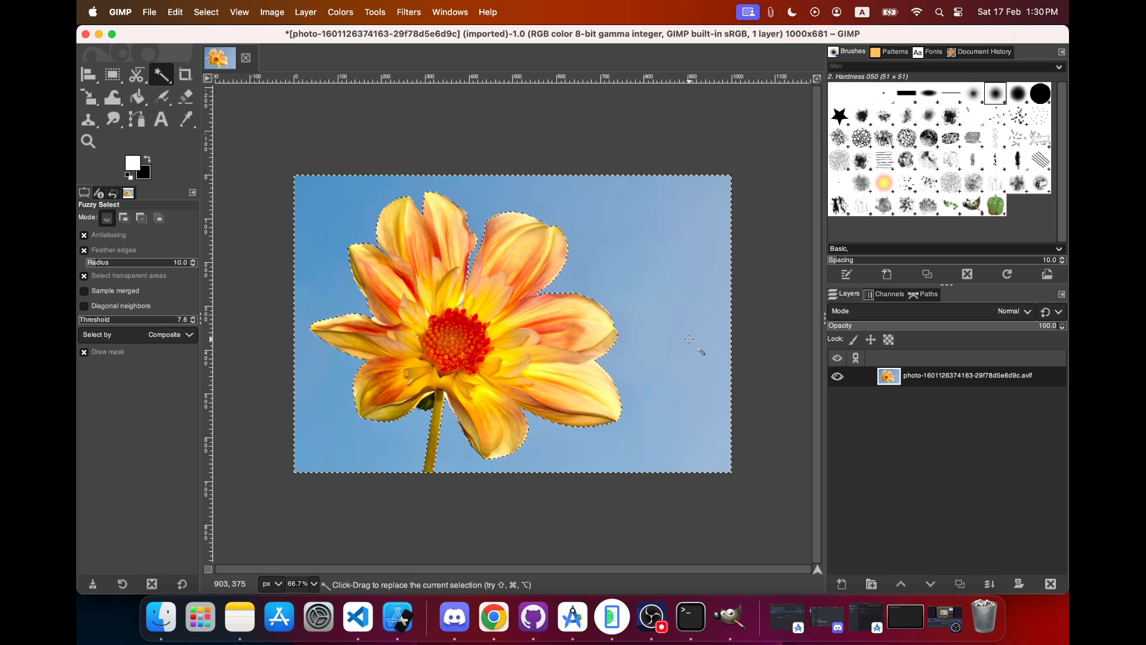
{"action": "mouse_move", "coordinate": [582, 280]}
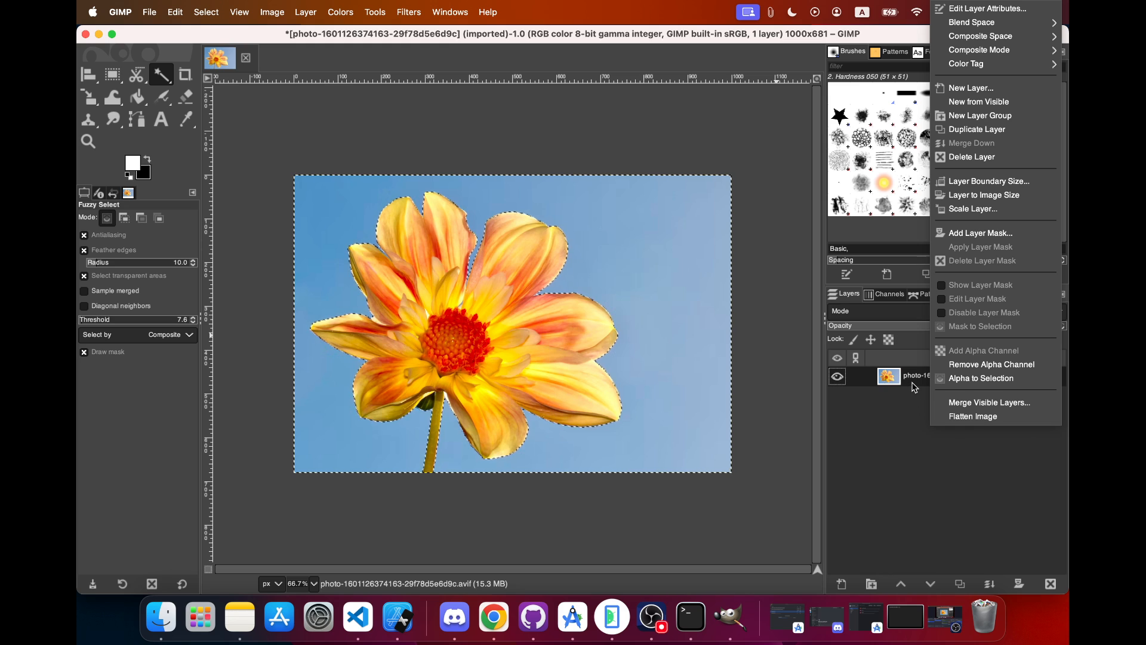
{"action": "left_click", "coordinate": [629, 334]}
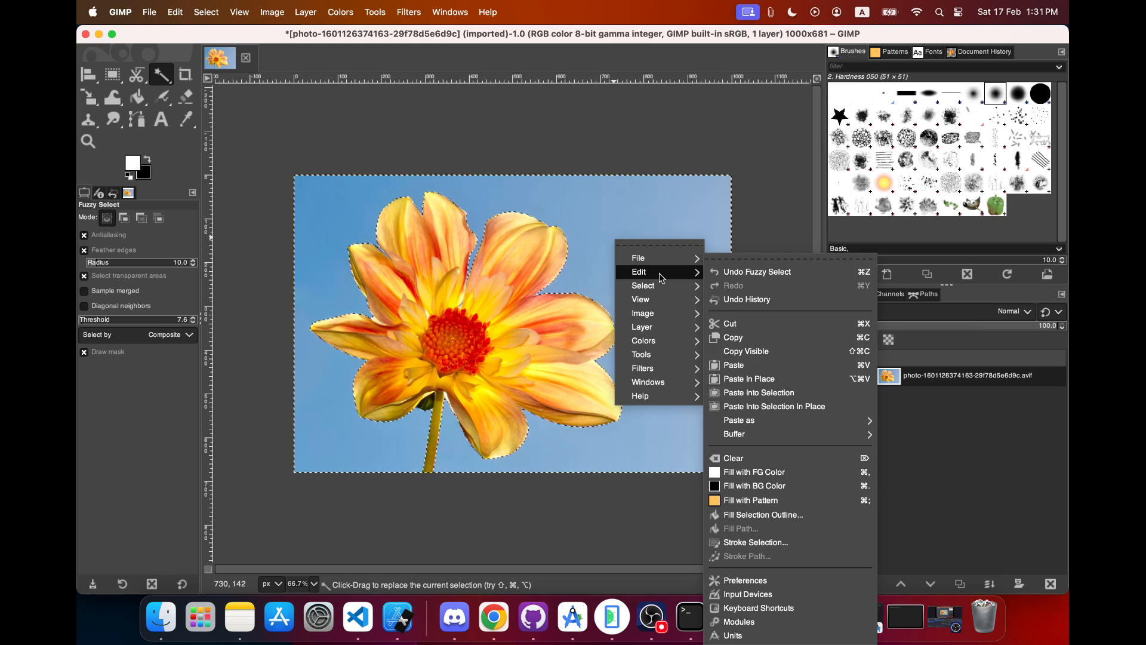
{"action": "mouse_move", "coordinate": [740, 458]}
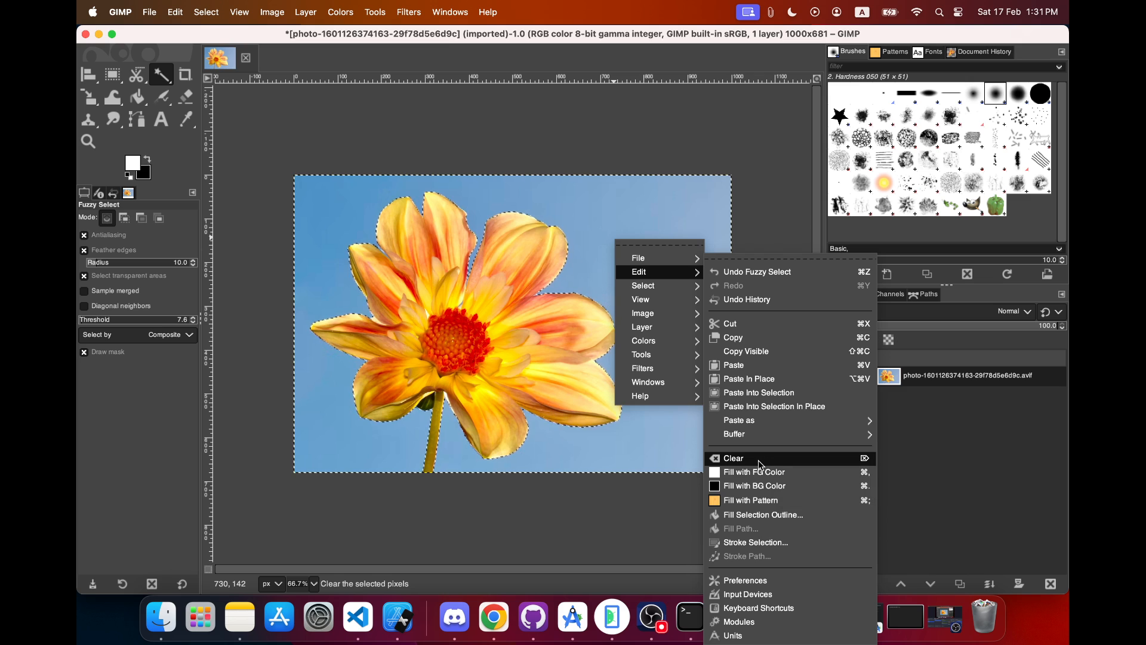
{"action": "mouse_move", "coordinate": [733, 458]}
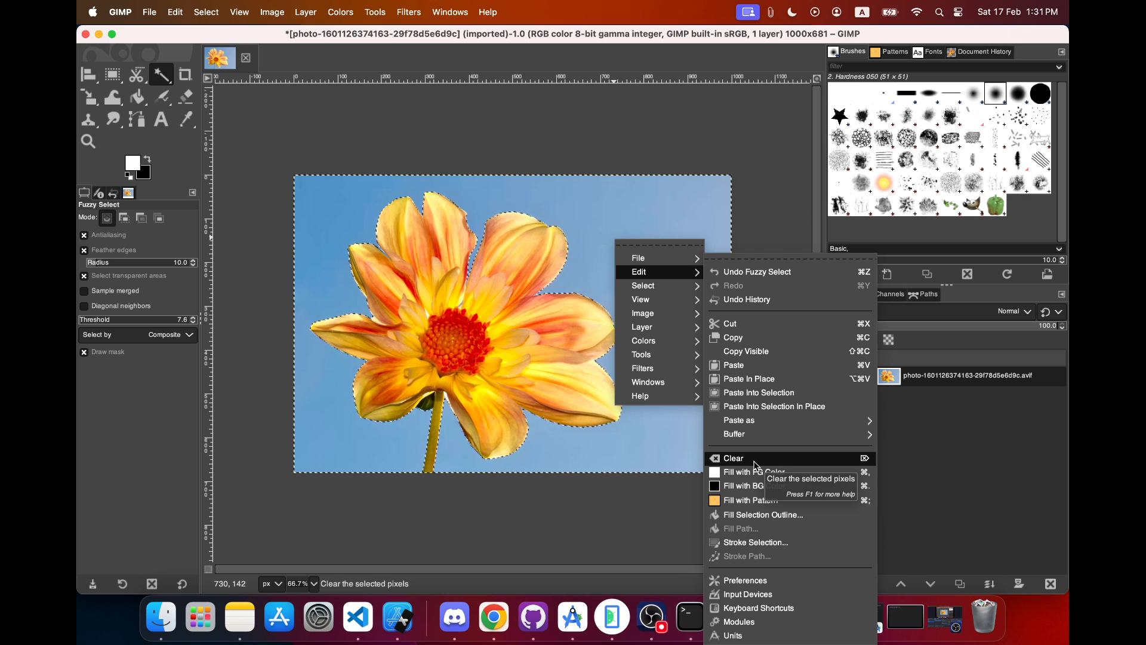
- Clear the selected sky pixels, leaving the dahlia on a transparent checkerboard background
{"action": "left_click", "coordinate": [732, 457]}
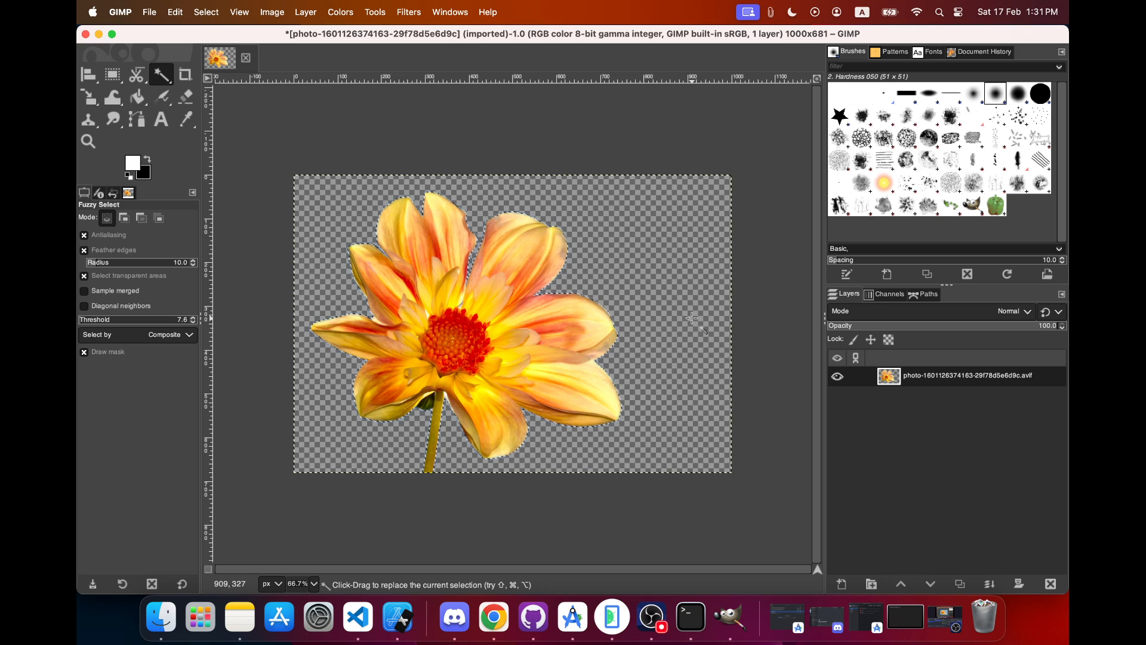
{"action": "mouse_move", "coordinate": [619, 281]}
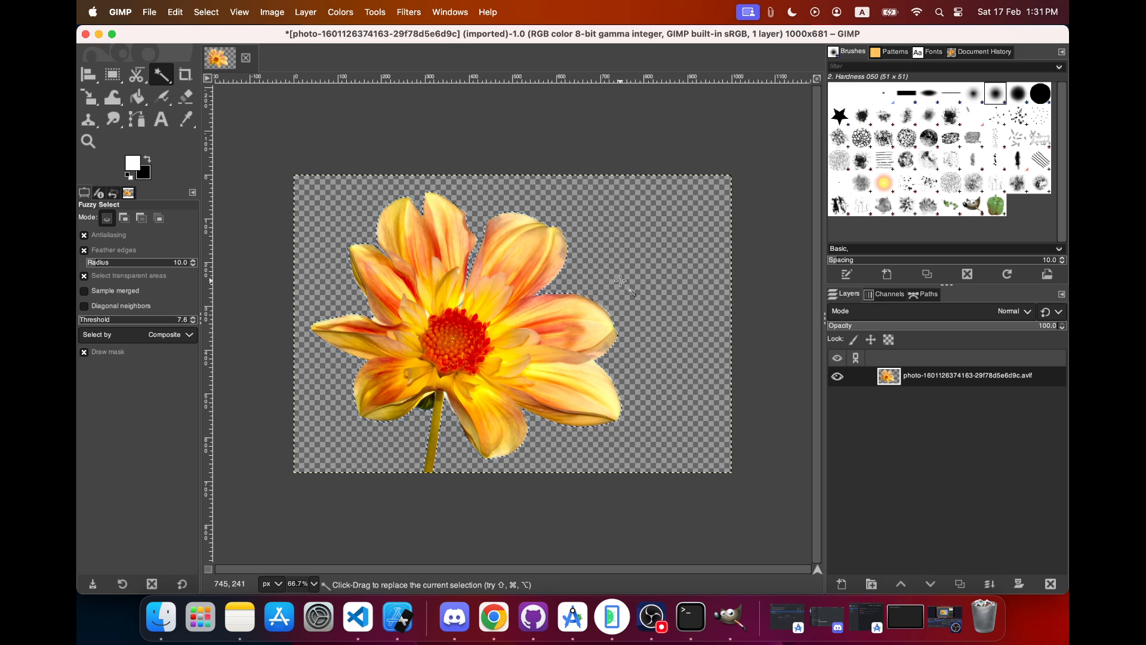
{"action": "mouse_move", "coordinate": [612, 249]}
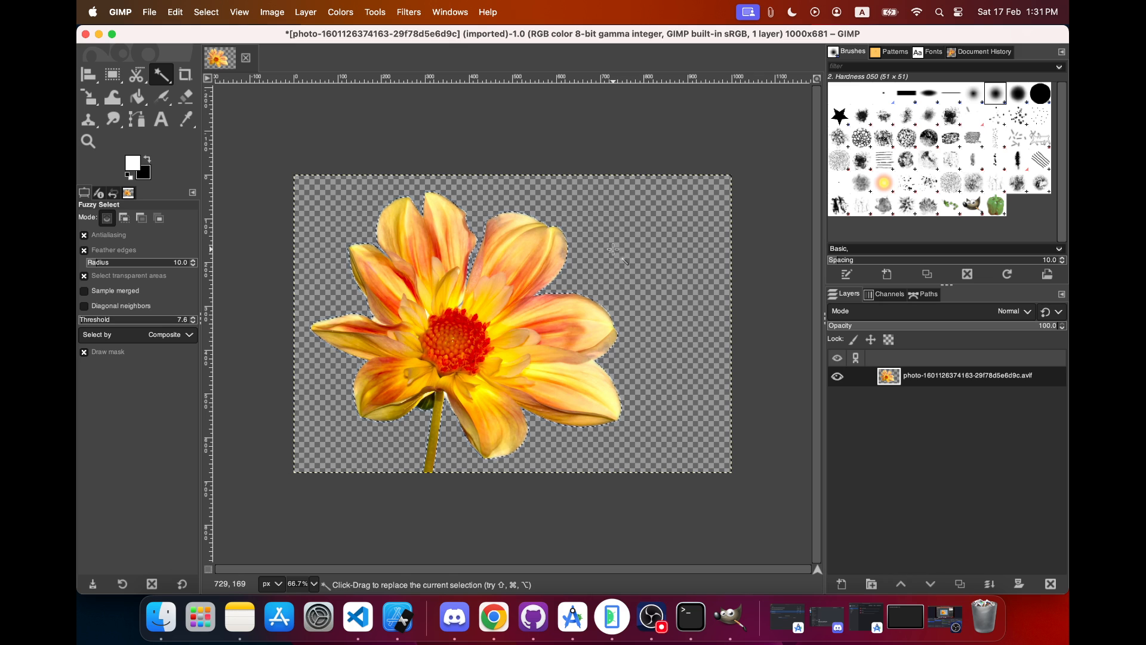